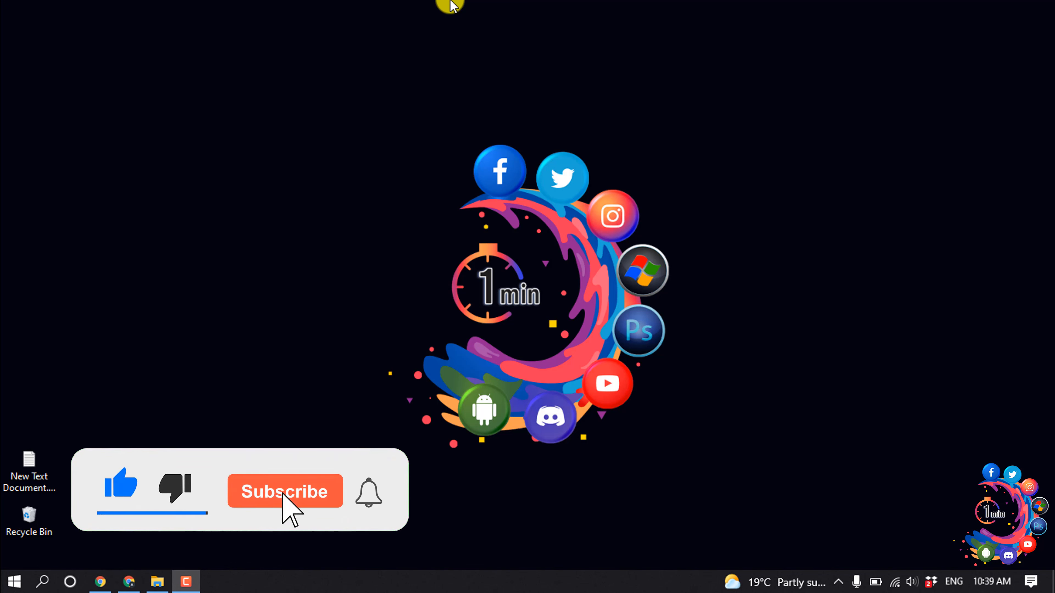
Bring the Chrome window with the hosting account's cPanel dashboard to the front.
{"action": "left_click", "coordinate": [284, 491]}
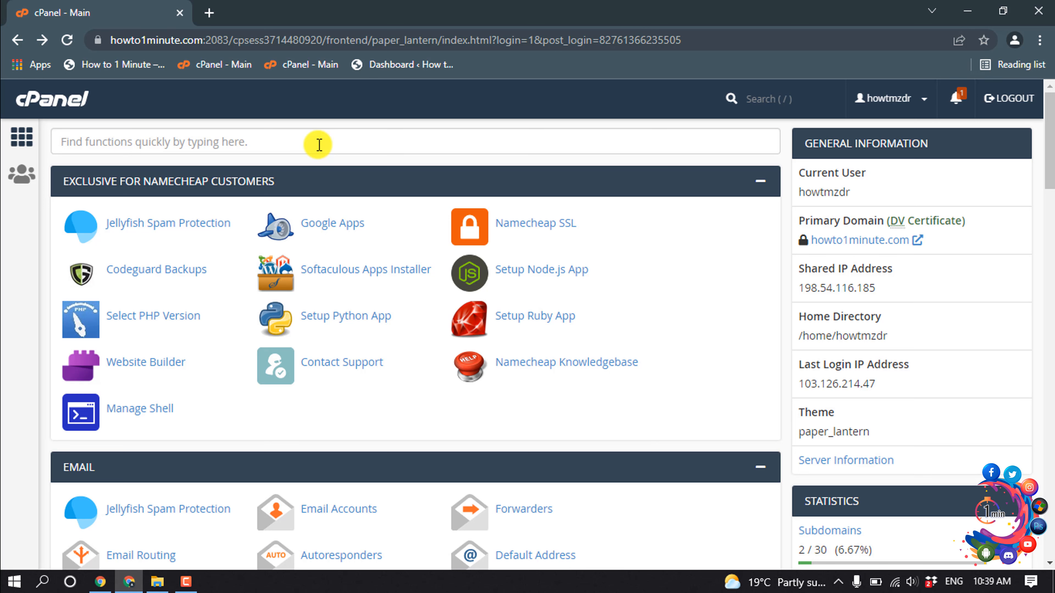
Launch phpMyAdmin from the Databases section of cPanel.
{"action": "scroll", "scroll_direction": "down", "scroll_amount": 3}
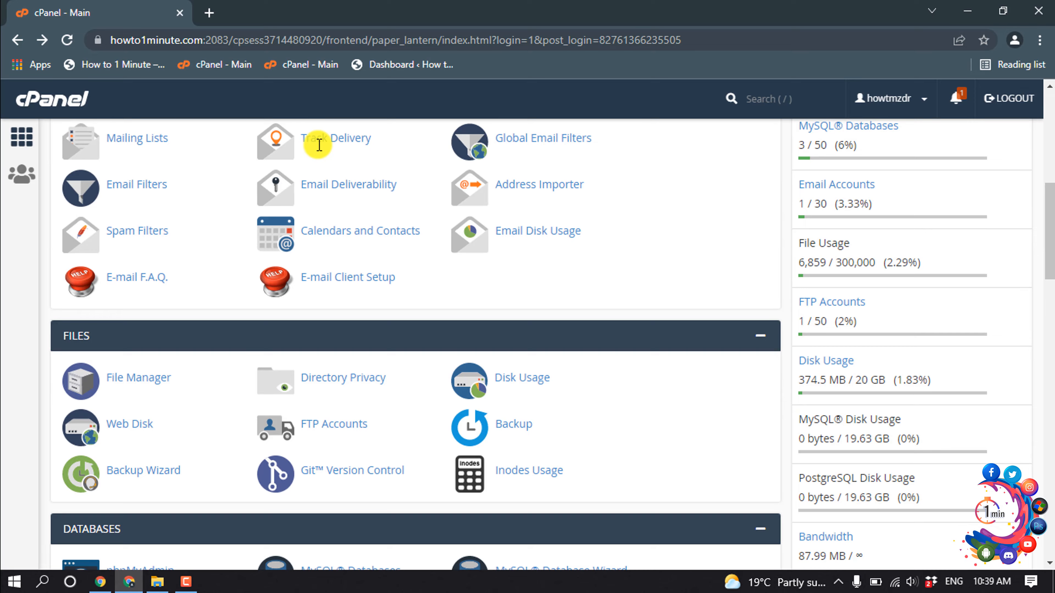
{"action": "scroll", "scroll_direction": "down", "scroll_amount": 3}
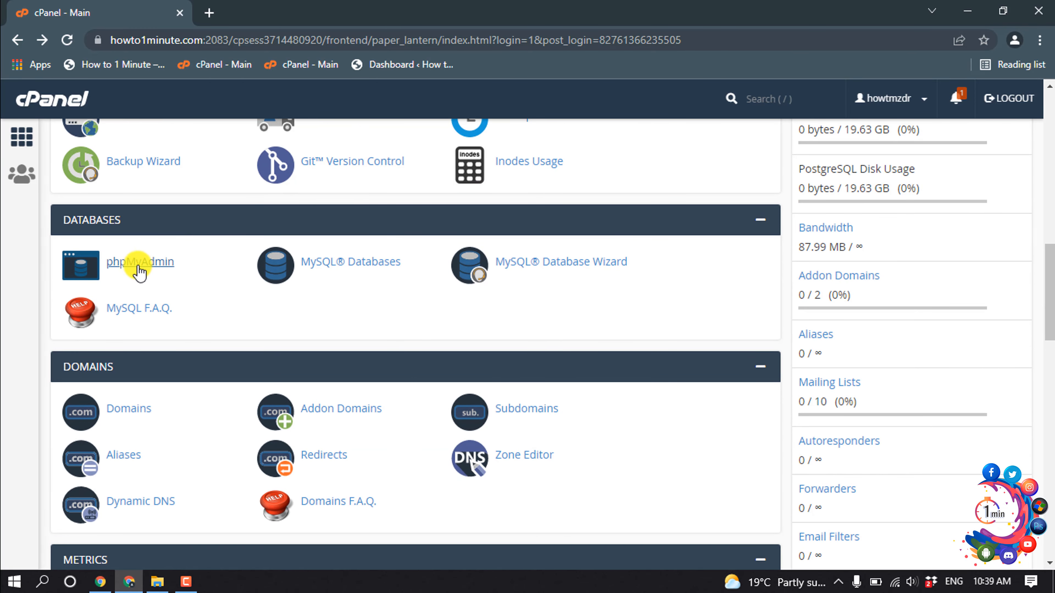
{"action": "left_click", "coordinate": [140, 262]}
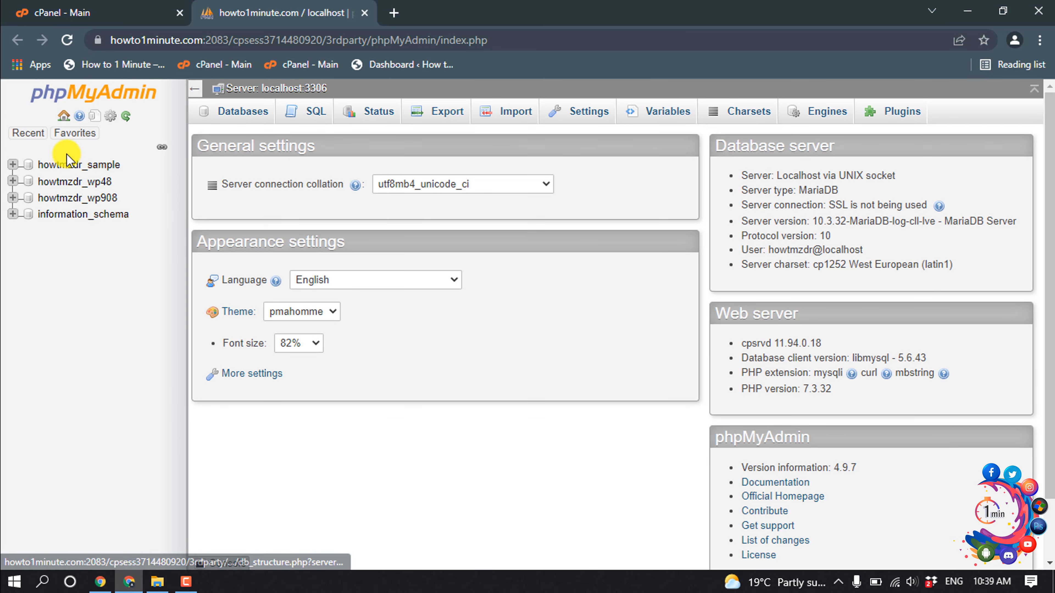
{"action": "mouse_move", "coordinate": [62, 215]}
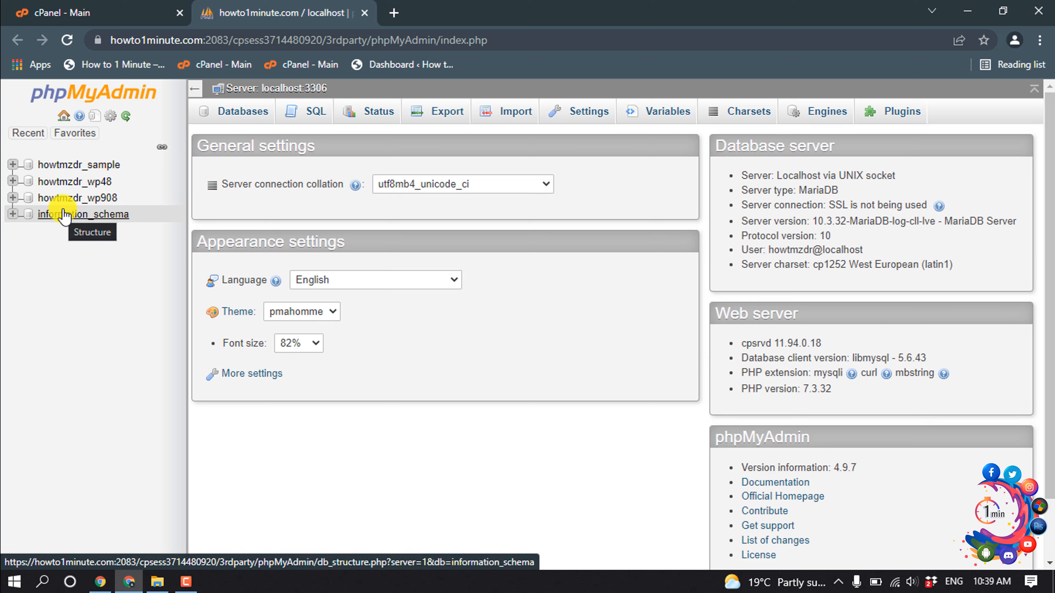
{"action": "mouse_move", "coordinate": [73, 182]}
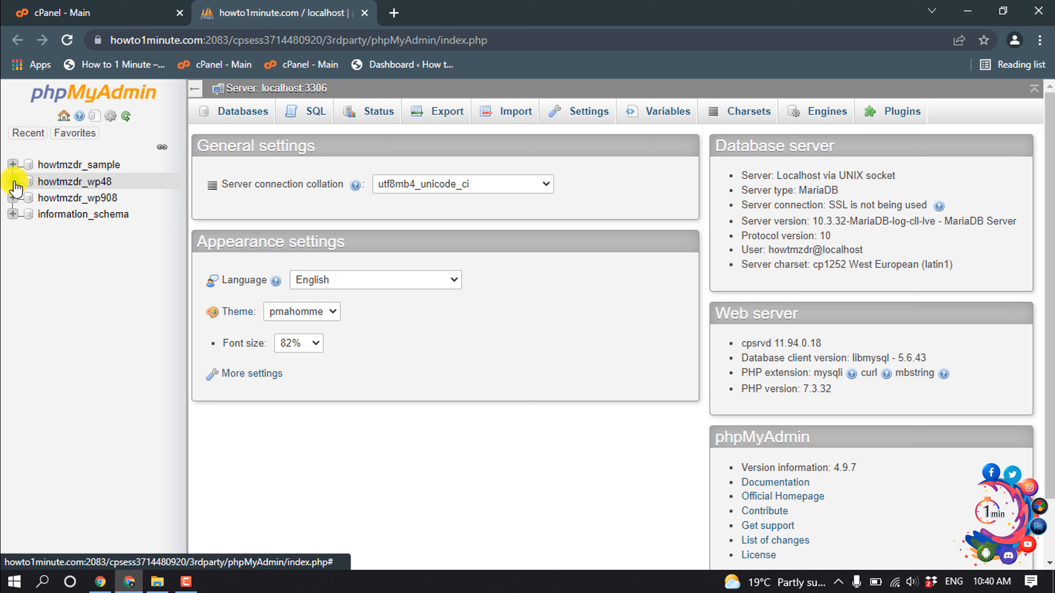
Expand the howtmzdr_wp48 database and select its wprs_users table.
{"action": "left_click", "coordinate": [12, 182]}
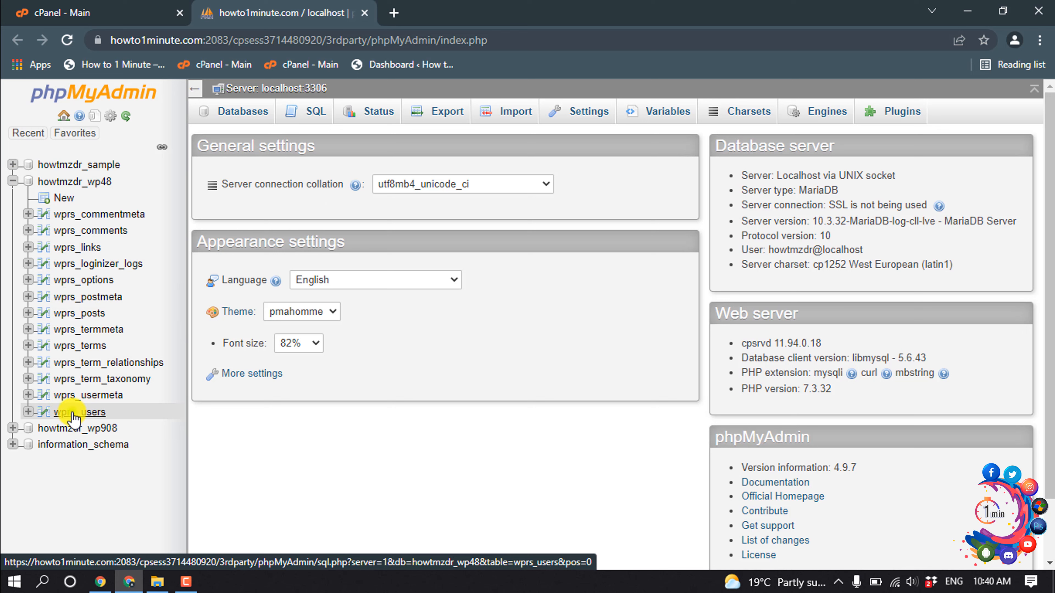
{"action": "left_click", "coordinate": [76, 411]}
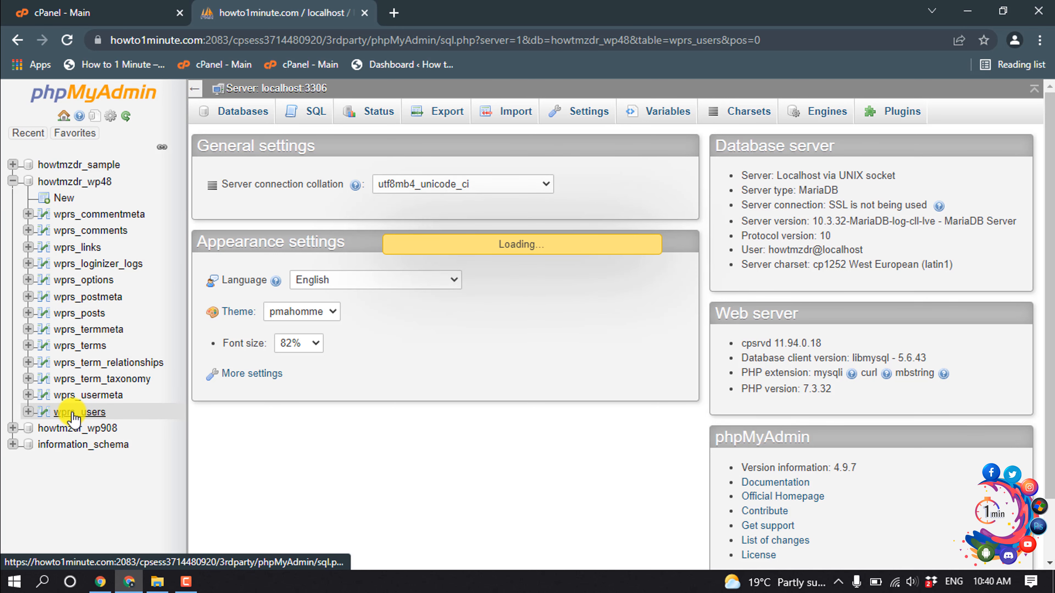
Start editing the admin row in wprs_users after noting its stored password hash.
{"action": "left_click", "coordinate": [79, 411]}
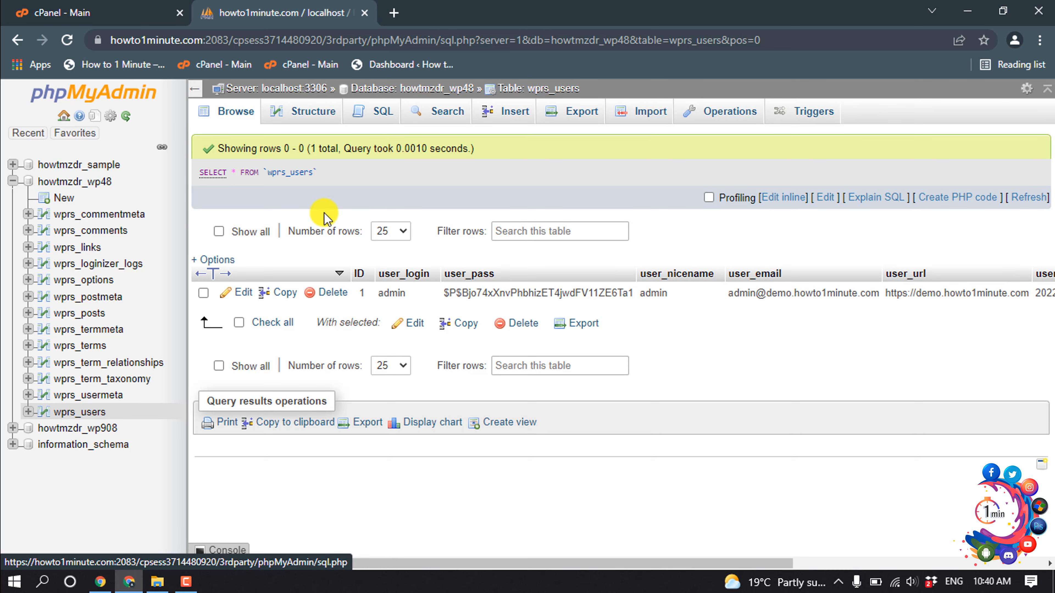
{"action": "mouse_move", "coordinate": [386, 273]}
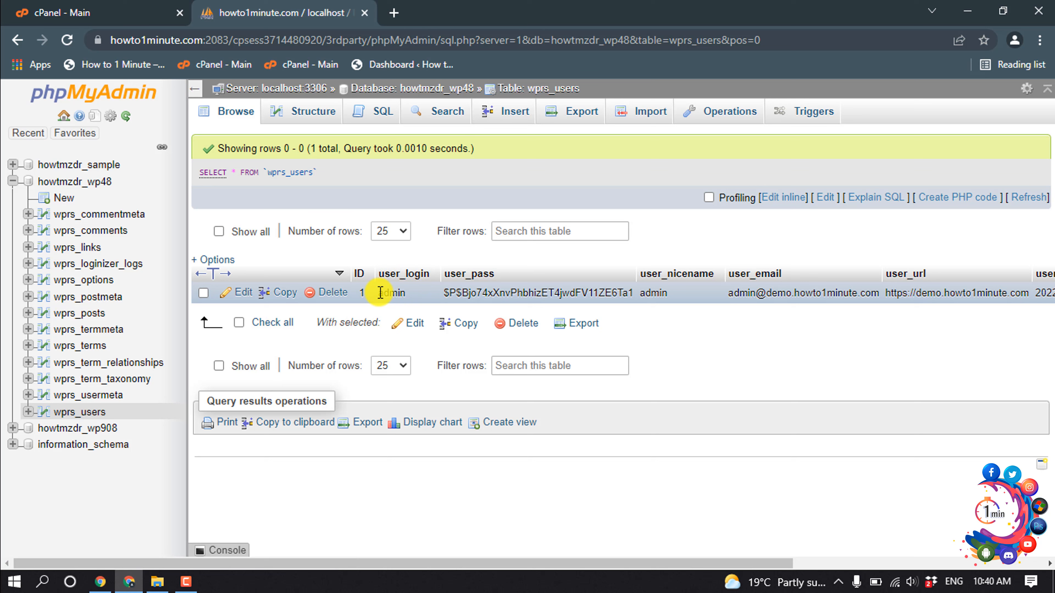
{"action": "double_click", "coordinate": [391, 293]}
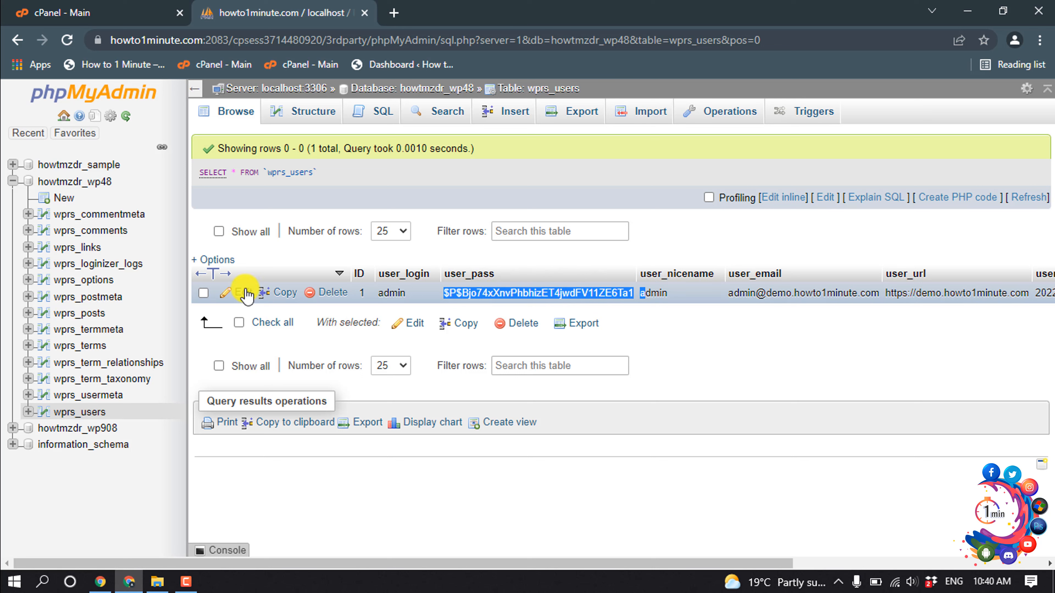
{"action": "left_click", "coordinate": [236, 292]}
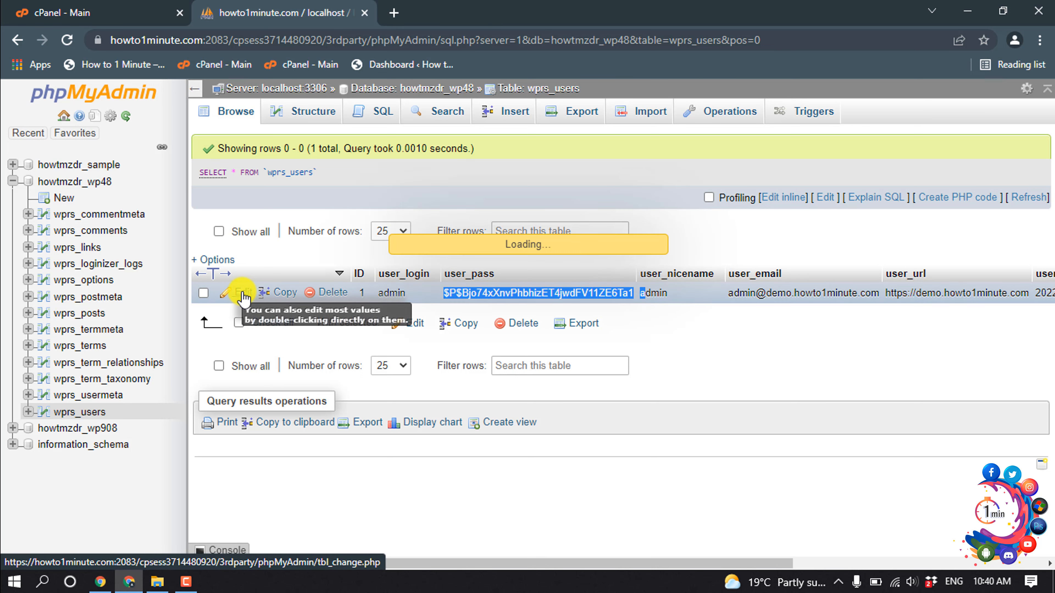
{"action": "left_click", "coordinate": [244, 292]}
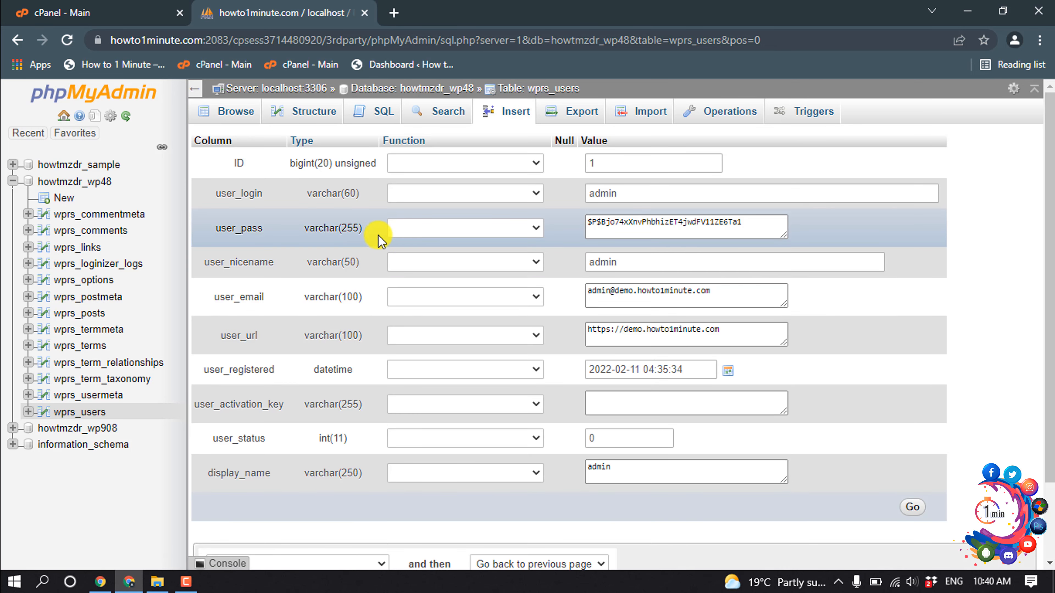
{"action": "mouse_move", "coordinate": [548, 212]}
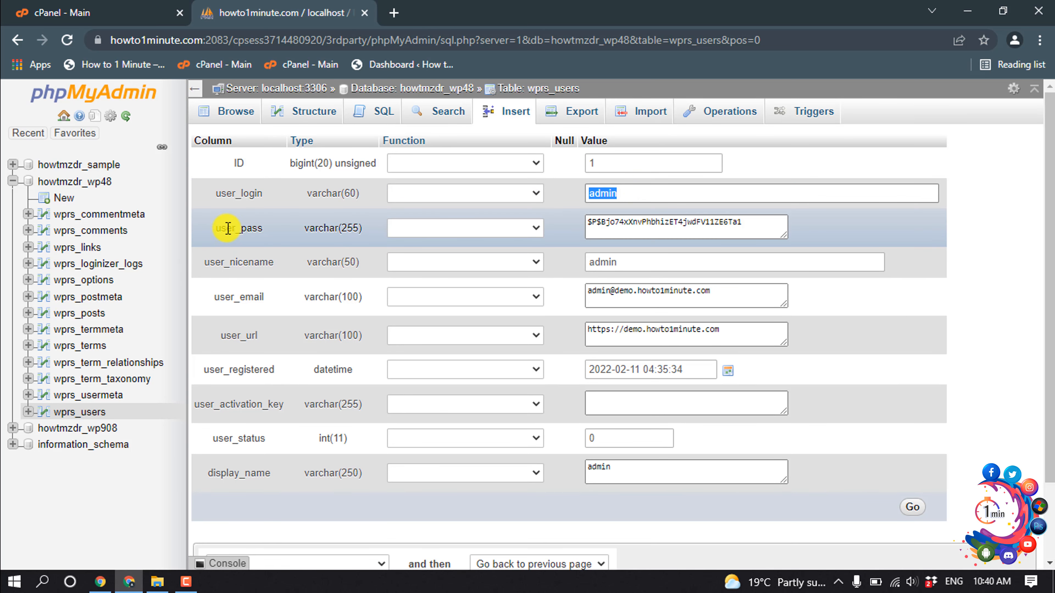
{"action": "mouse_move", "coordinate": [492, 232]}
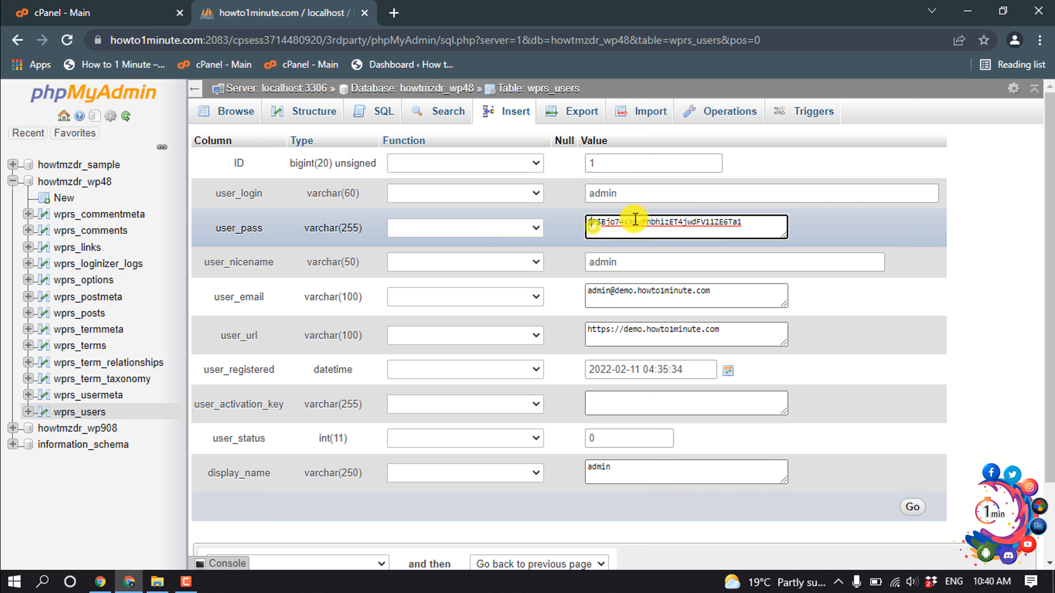
{"action": "left_click", "coordinate": [463, 227]}
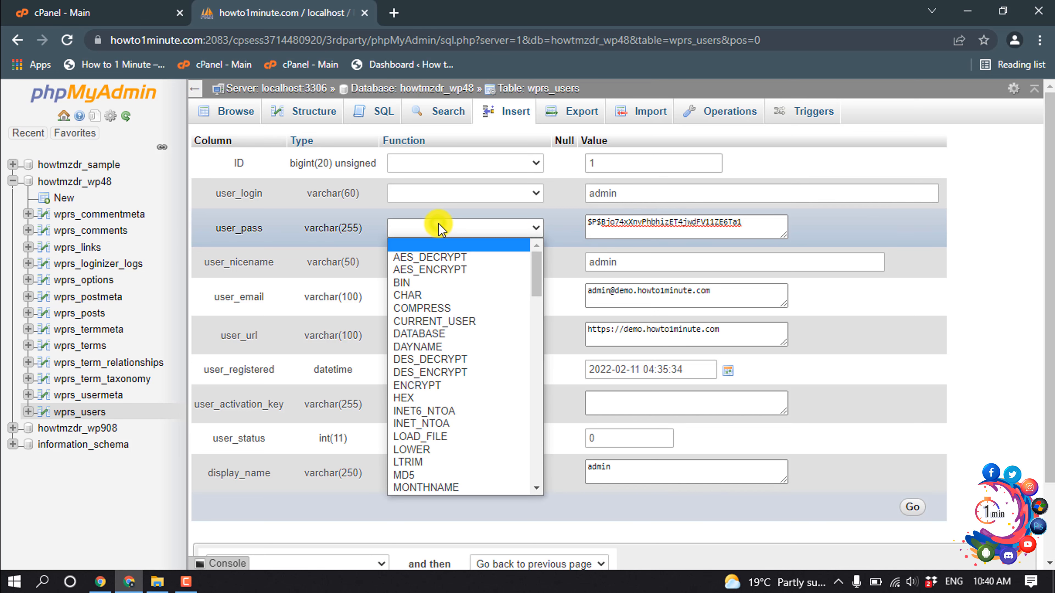
{"action": "scroll", "scroll_direction": "down", "scroll_amount": 3}
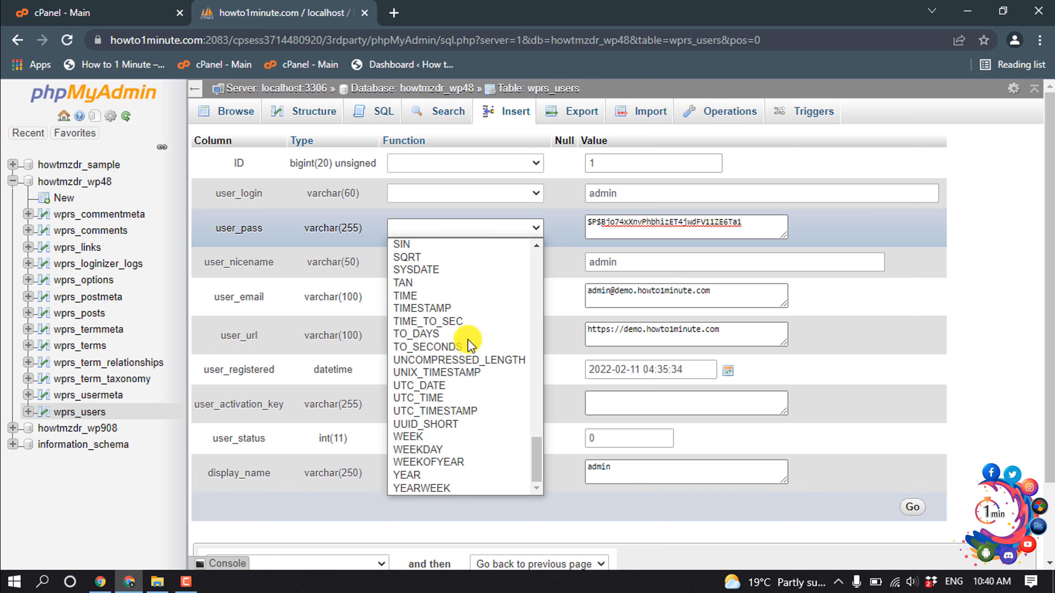
{"action": "left_click", "coordinate": [464, 228]}
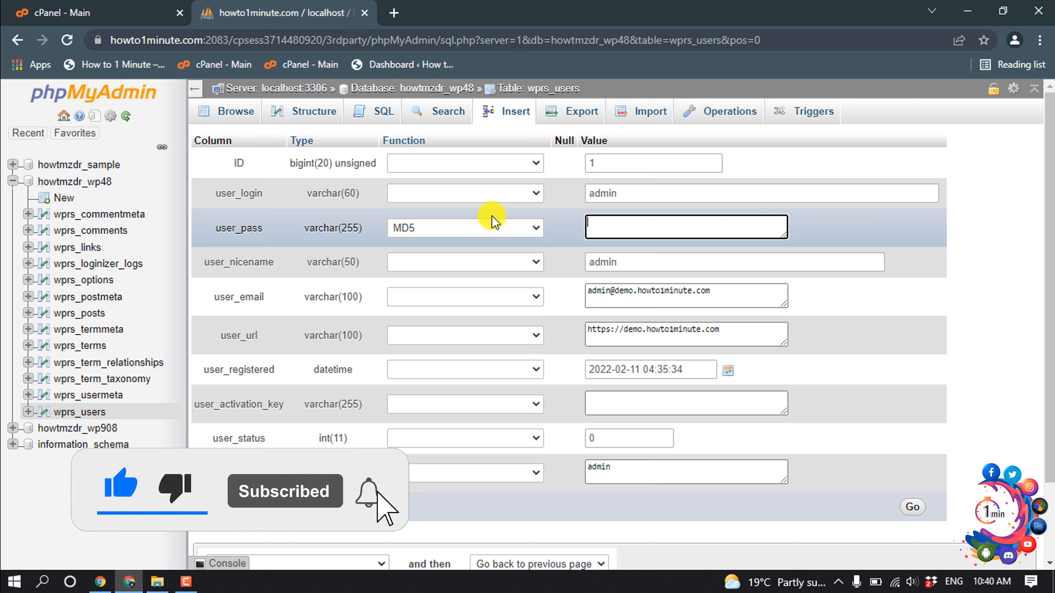
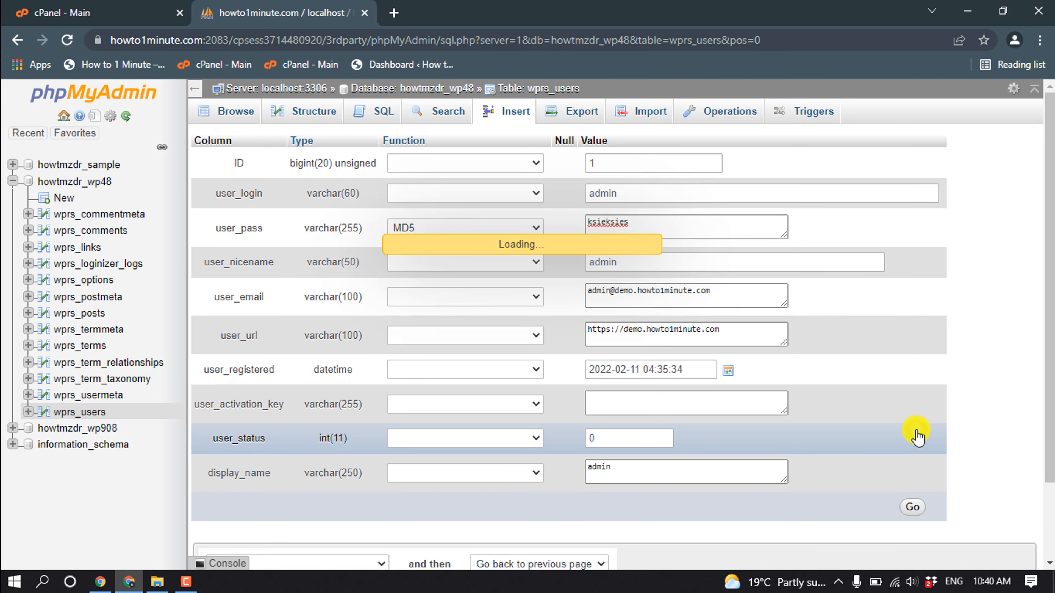
{"action": "left_click", "coordinate": [913, 507]}
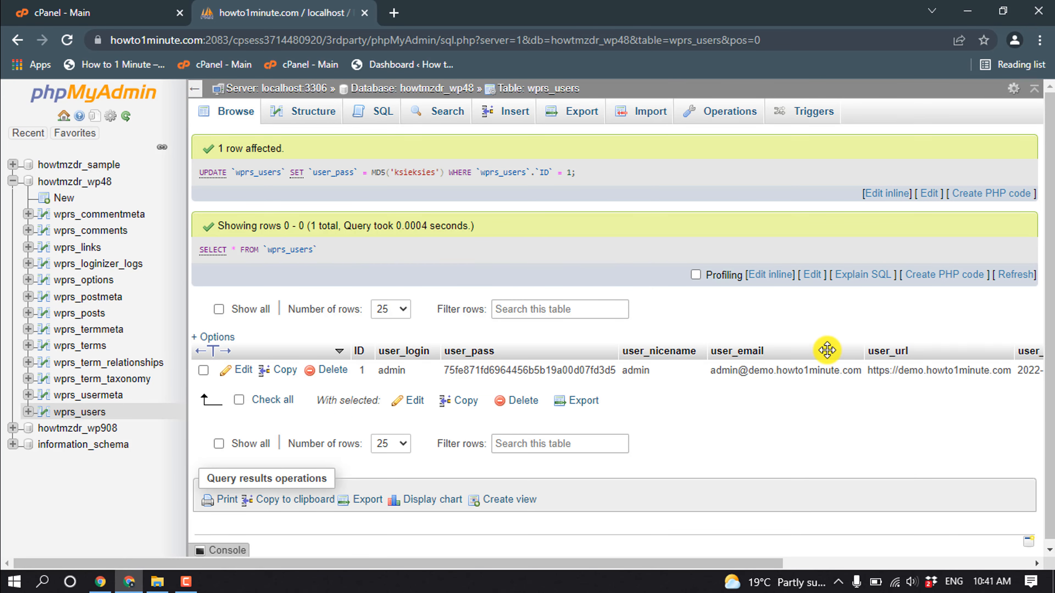
{"action": "mouse_move", "coordinate": [245, 183]}
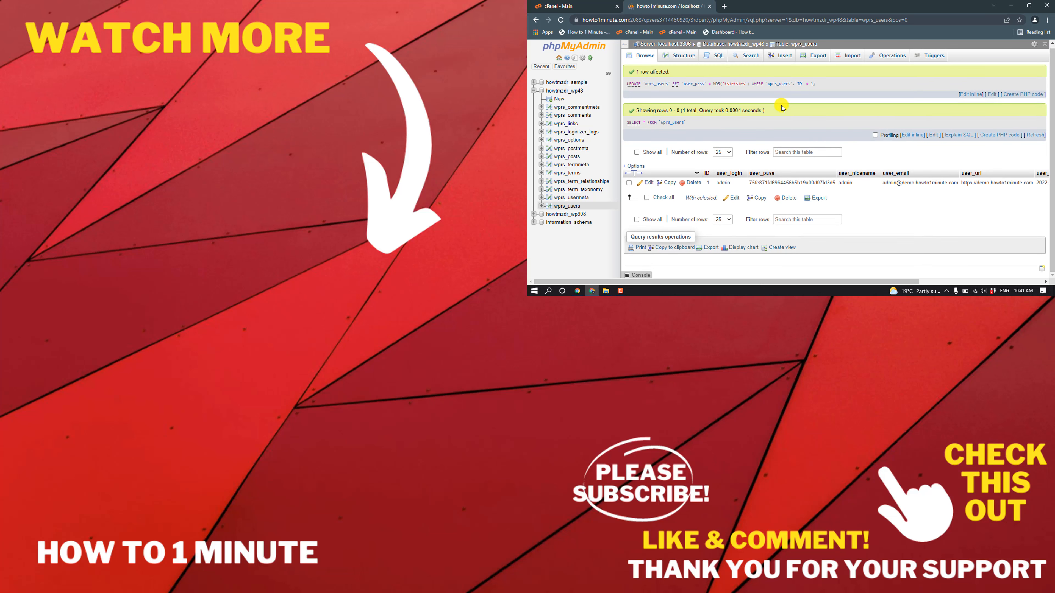
{"action": "mouse_move", "coordinate": [782, 101]}
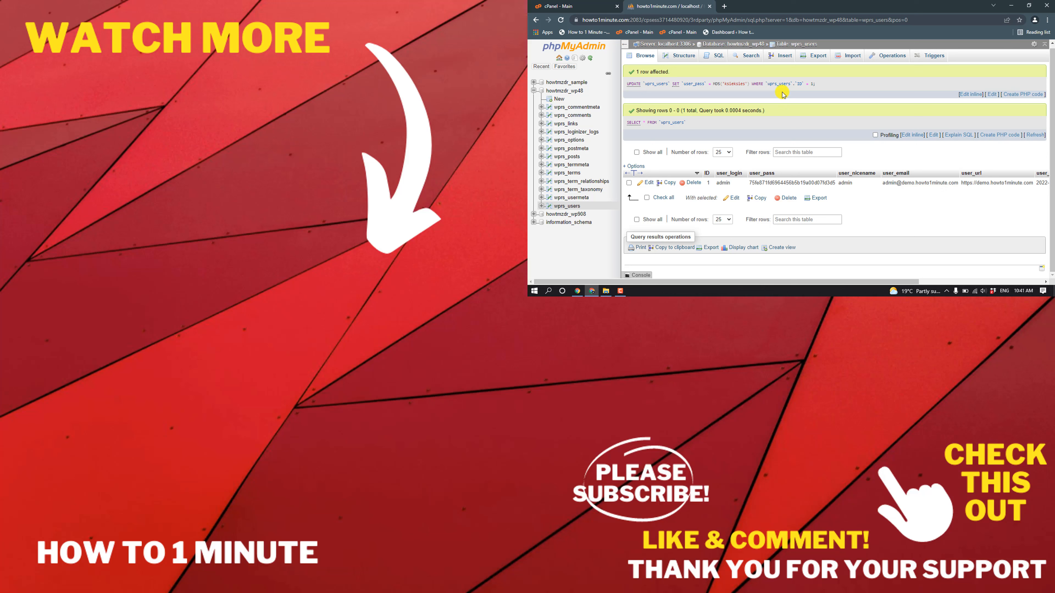
{"action": "mouse_move", "coordinate": [782, 97]}
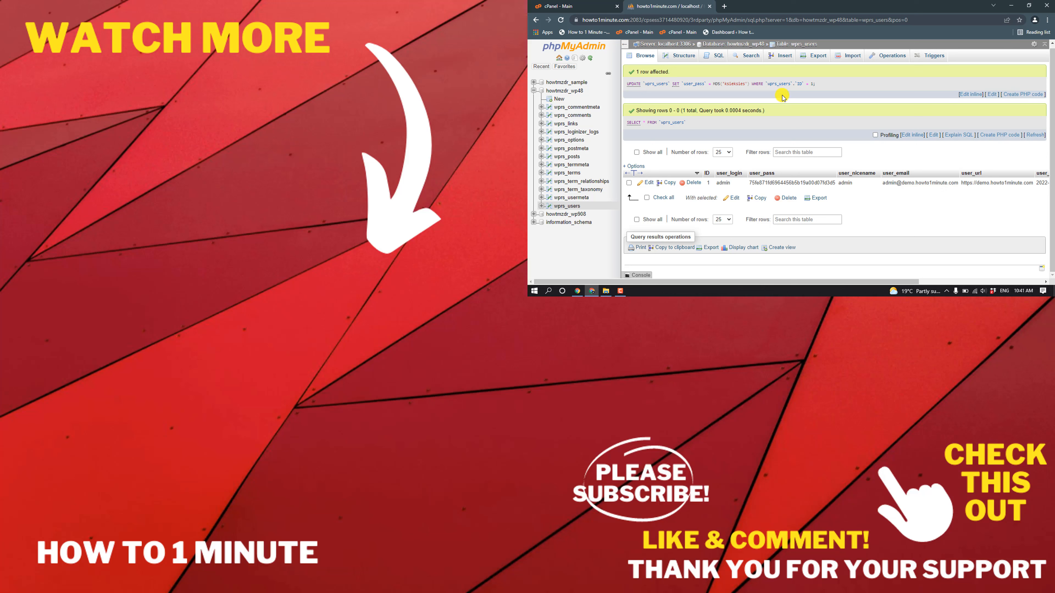
{"action": "mouse_move", "coordinate": [782, 93]}
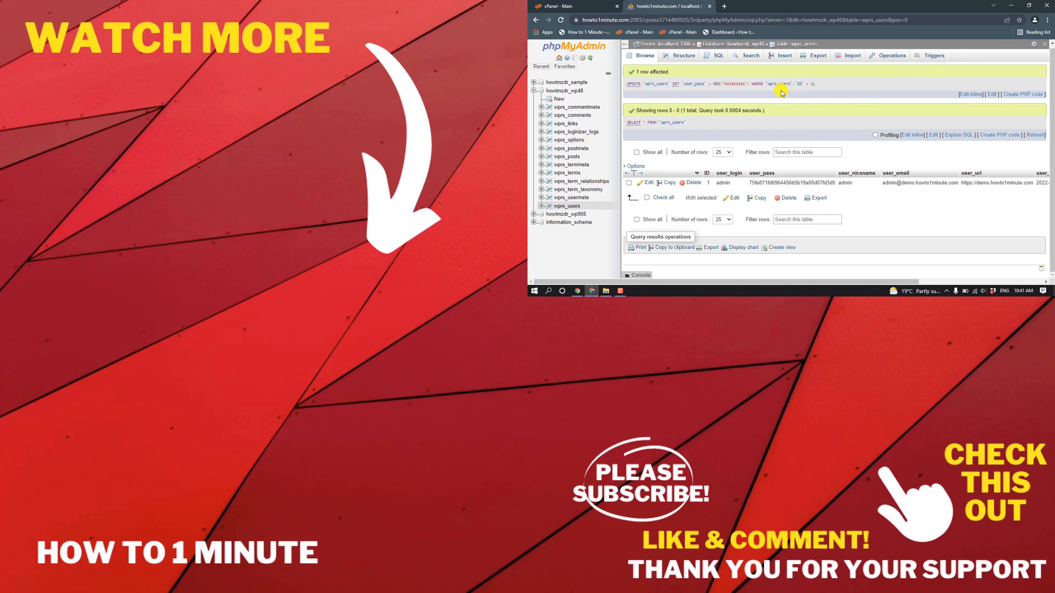